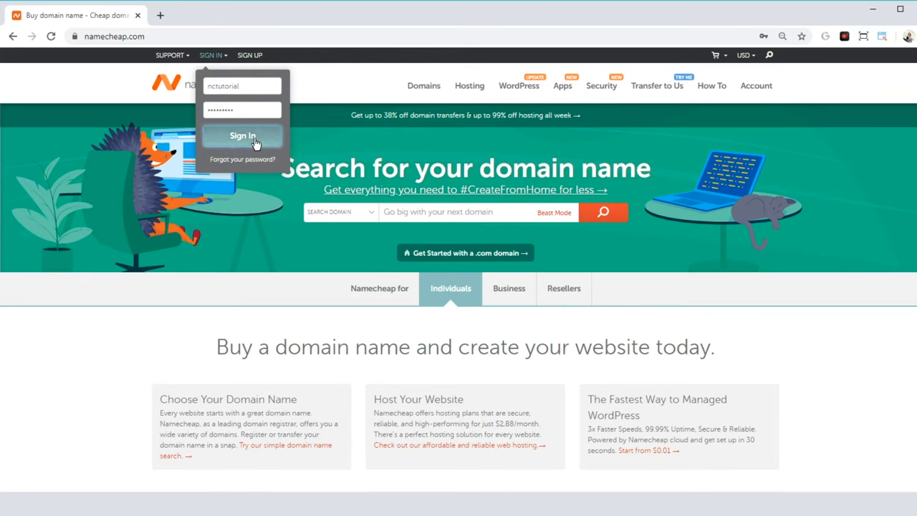
# Step: Sign in to Namecheap, open Domain List, and start managing nctest.us
pyautogui.click(243, 136)
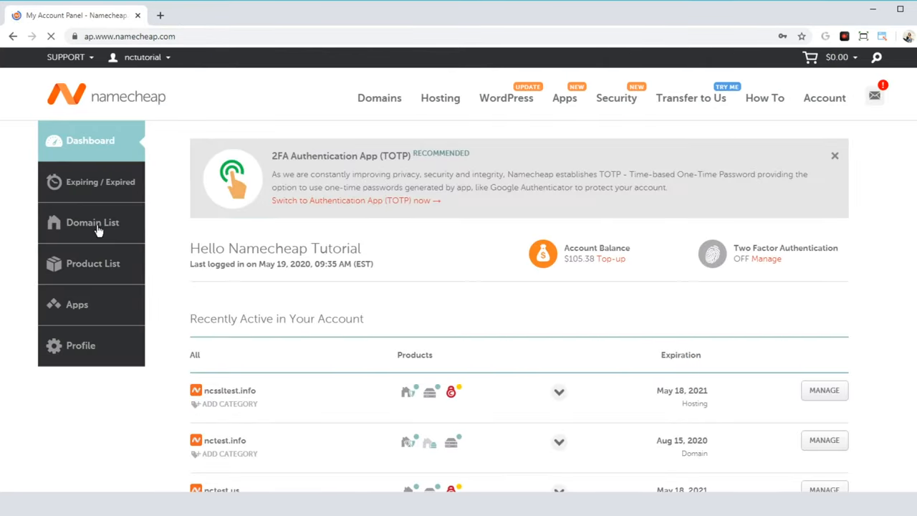
pyautogui.click(92, 222)
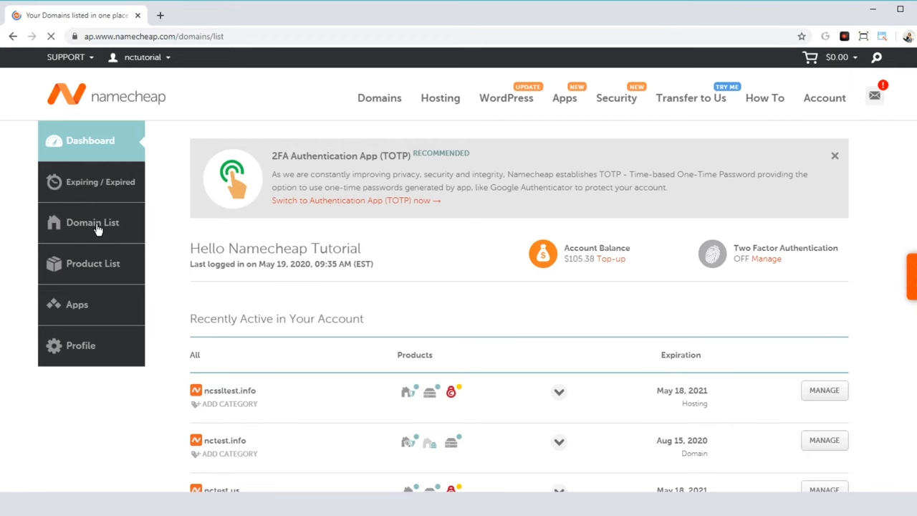
pyautogui.click(92, 222)
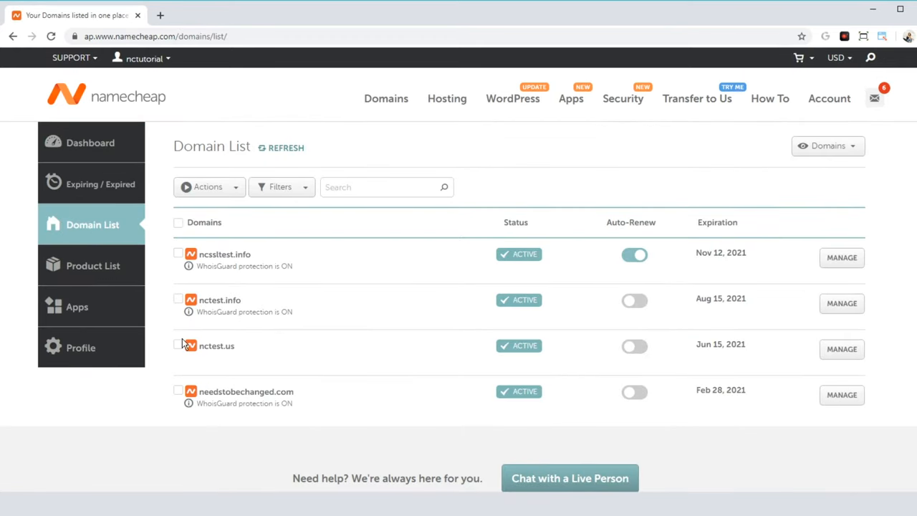
pyautogui.moveTo(237, 360)
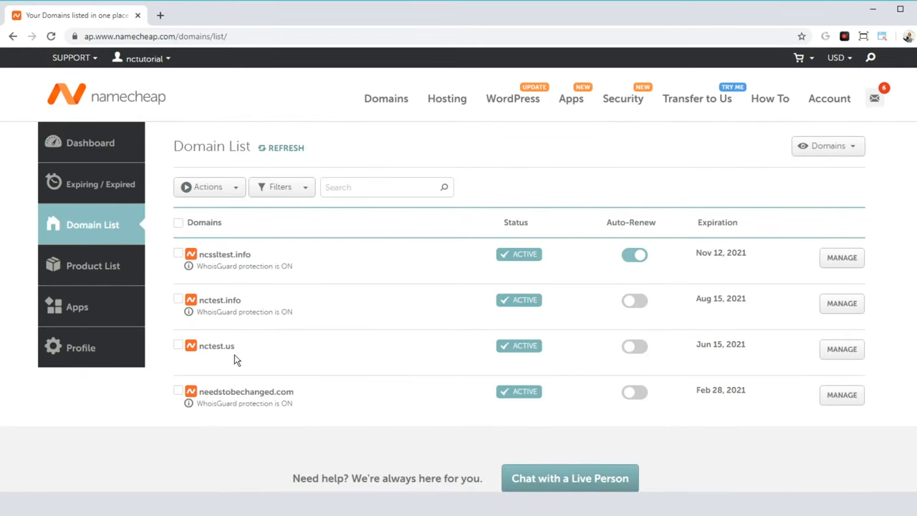
pyautogui.click(841, 349)
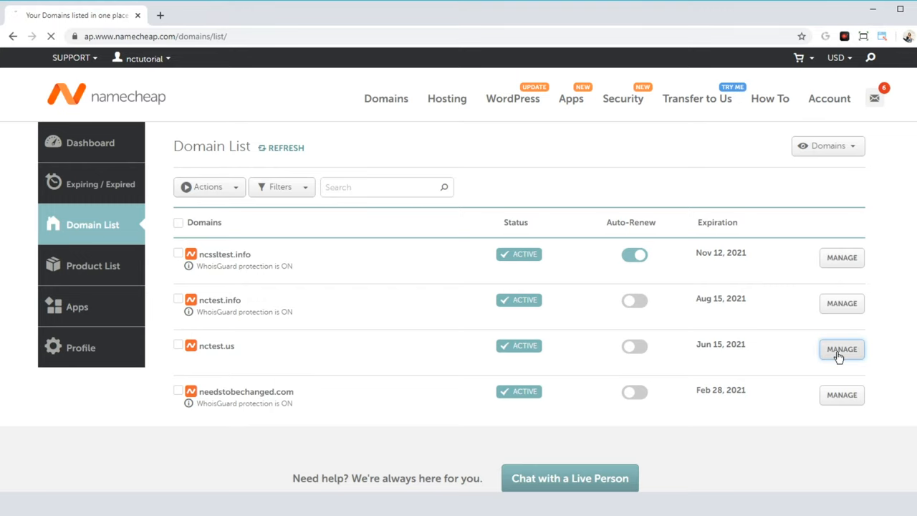
# Step: Open nctest.us management and expand the Nameservers dropdown currently set to BasicDNS
pyautogui.click(842, 349)
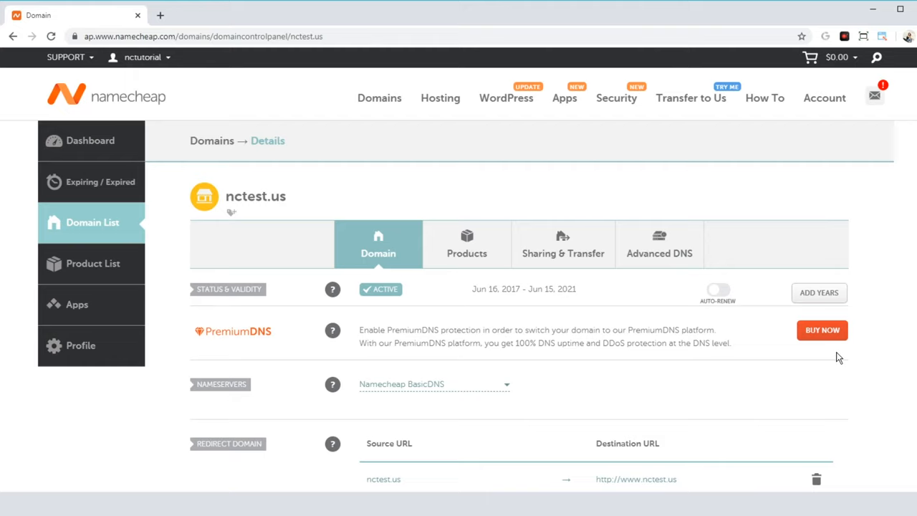
pyautogui.moveTo(237, 260)
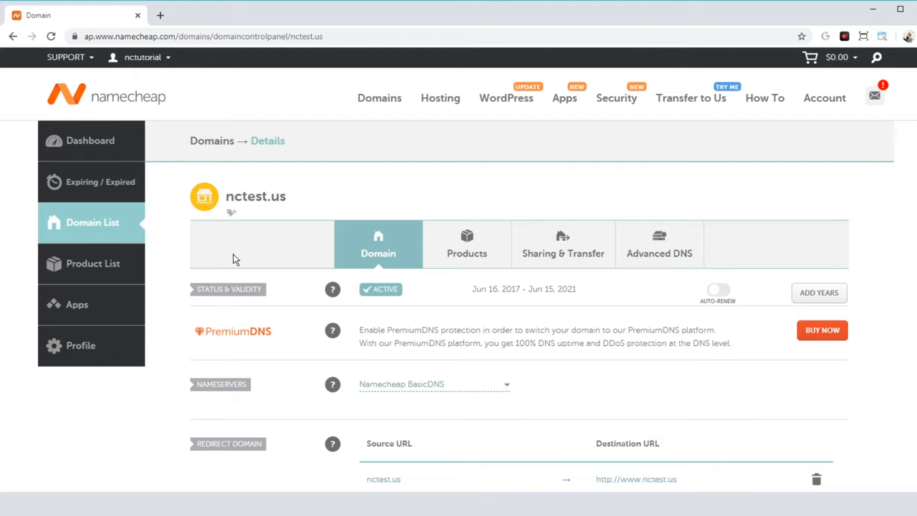
pyautogui.moveTo(466, 430)
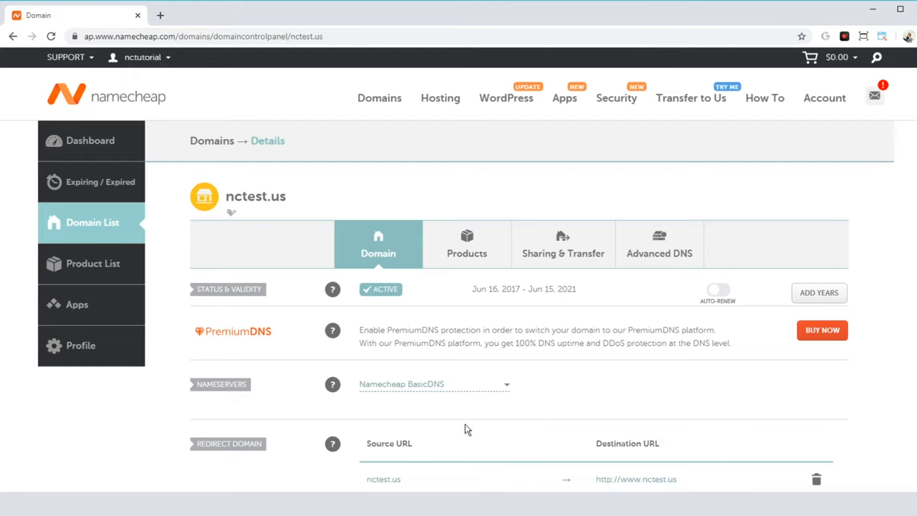
pyautogui.click(434, 384)
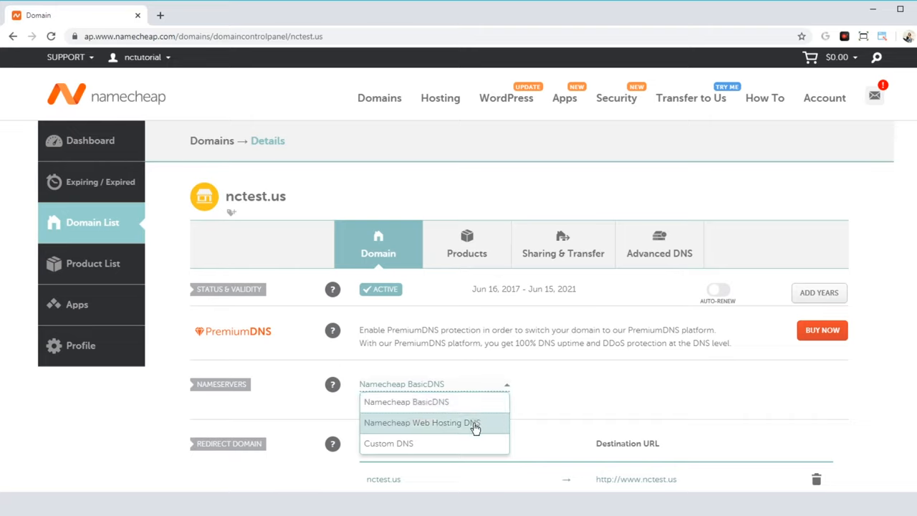
# Step: Save Namecheap Web Hosting DNS as nctest.us nameservers and dismiss the 48-hour notice
pyautogui.click(422, 422)
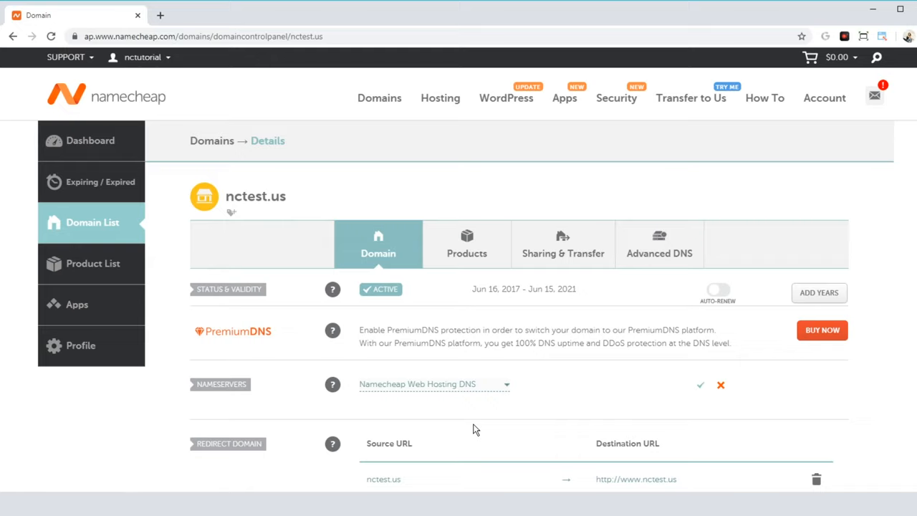
pyautogui.moveTo(700, 390)
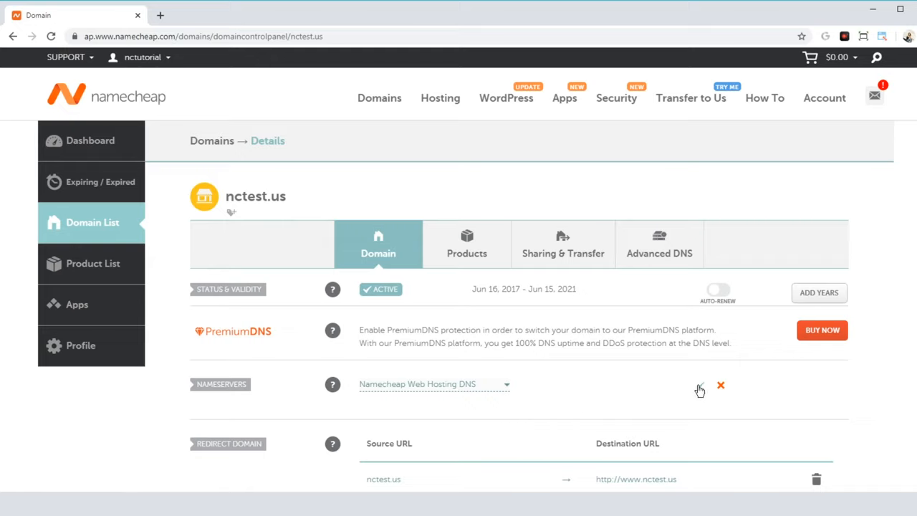
pyautogui.click(700, 386)
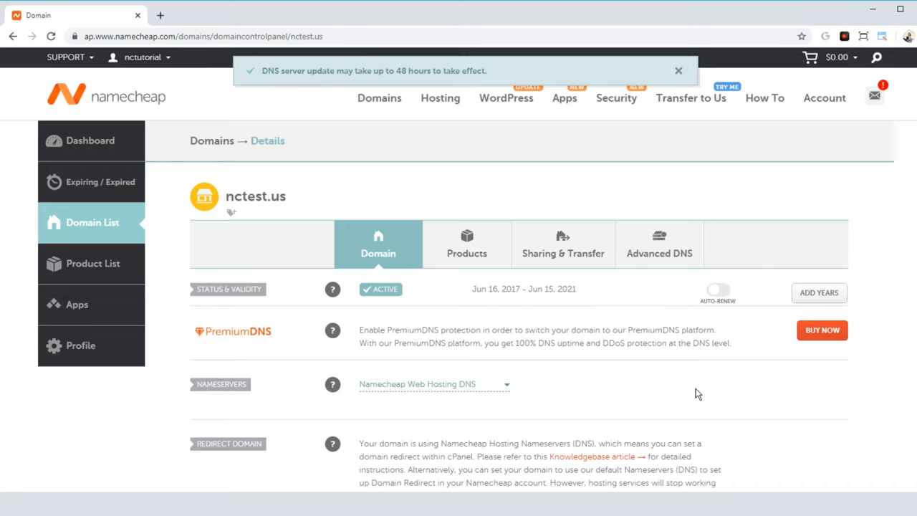
pyautogui.click(678, 70)
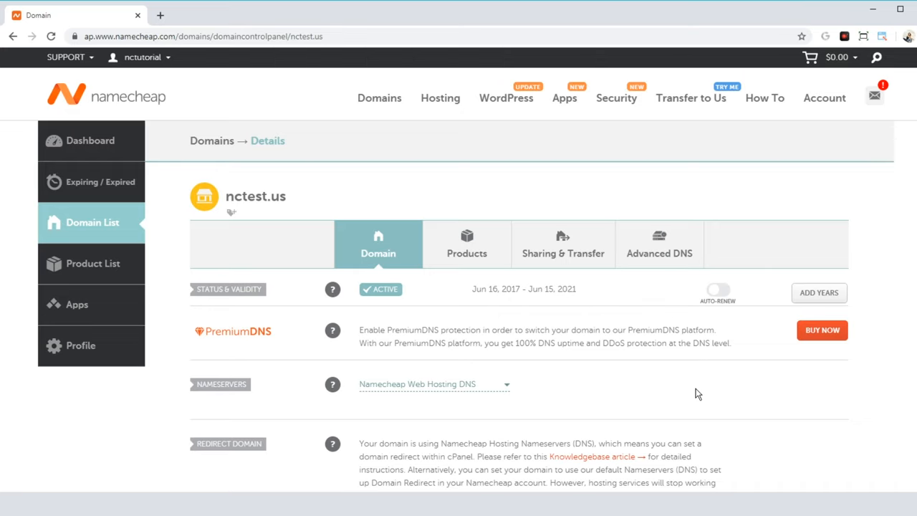